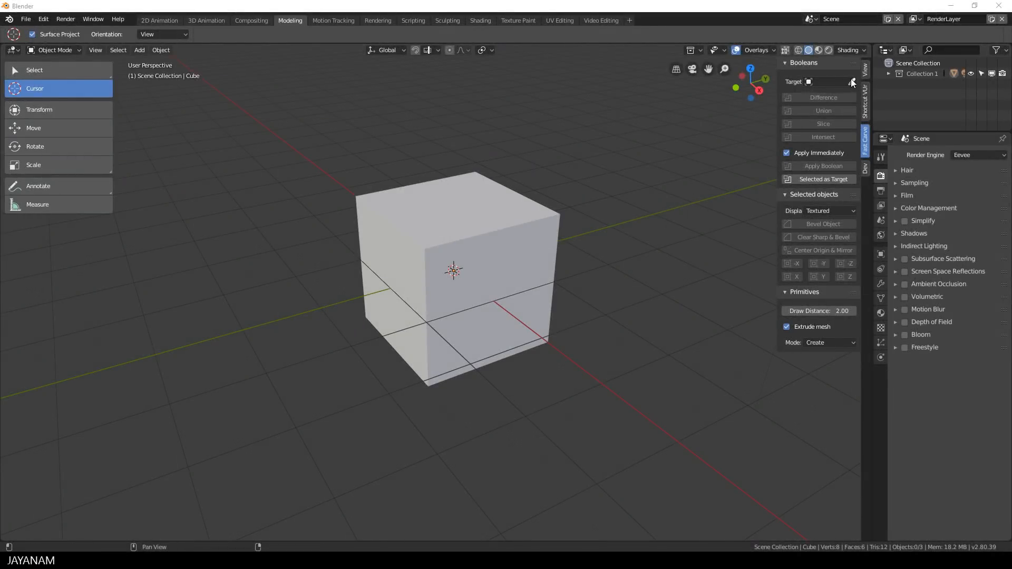
- Set the selected Cube as the Fast Carve boolean target
click(809, 81)
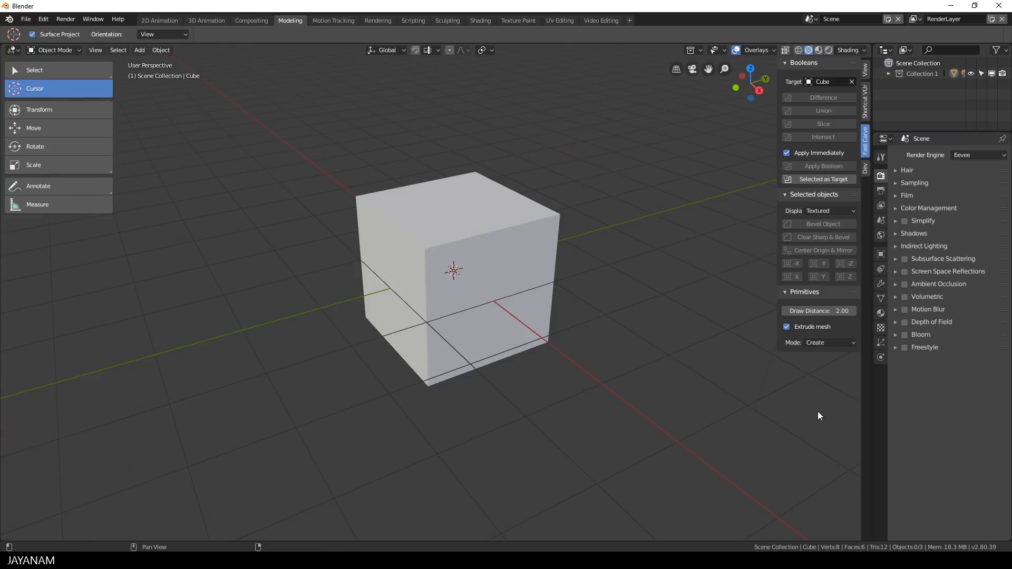
mouse_move(829, 342)
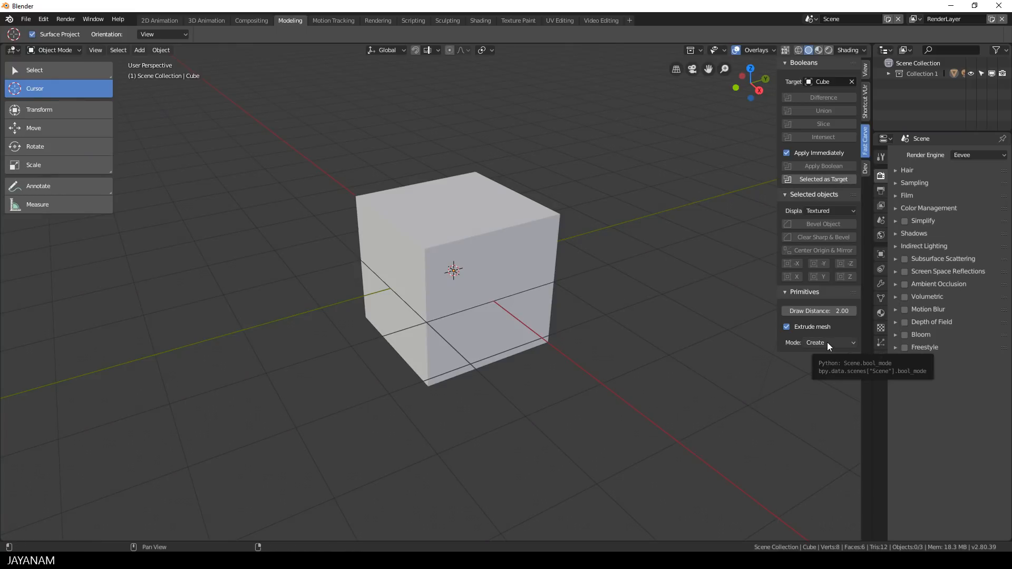
- Choose Difference as the primitives carving mode
click(829, 343)
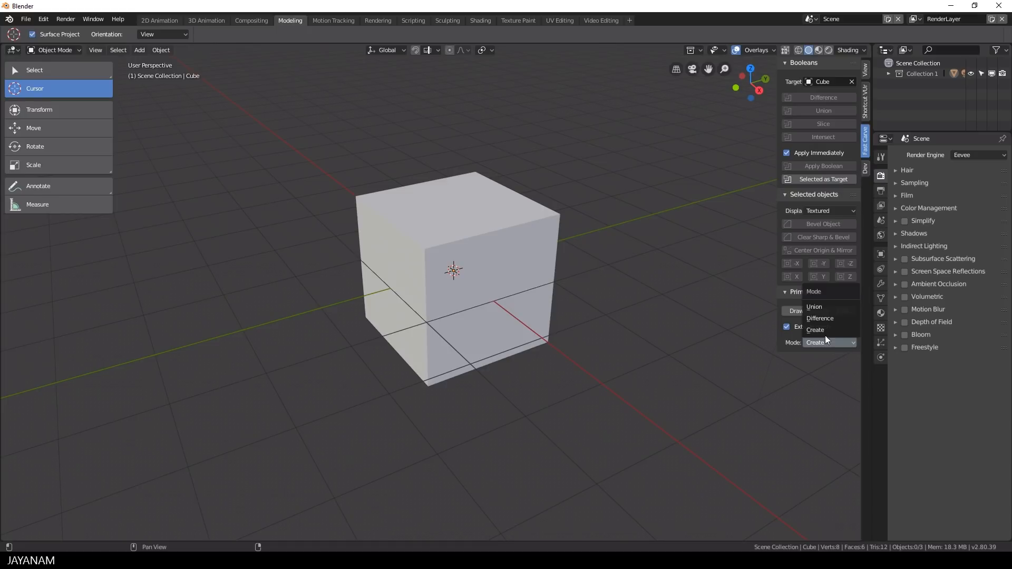
mouse_move(832, 318)
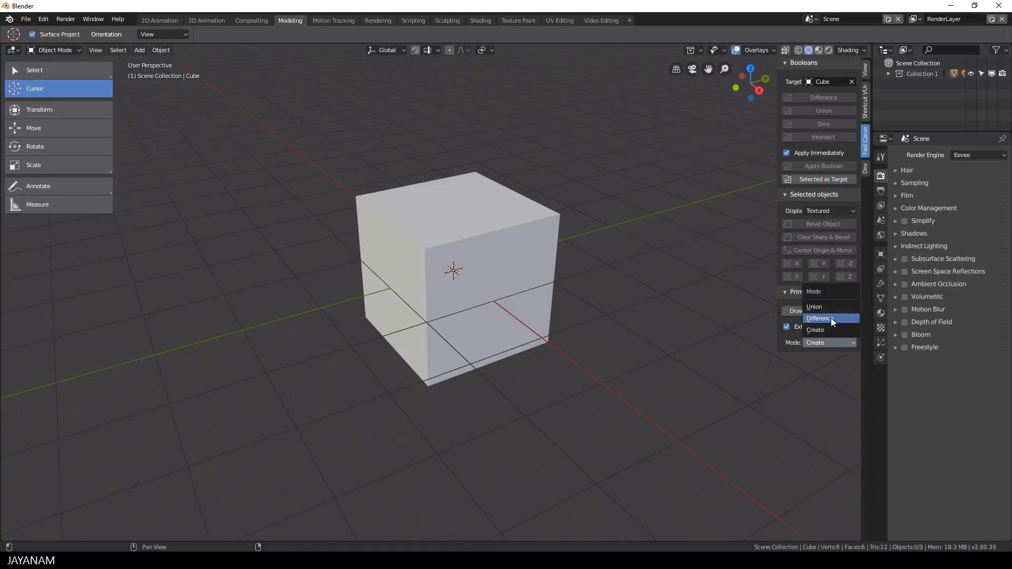
mouse_move(831, 308)
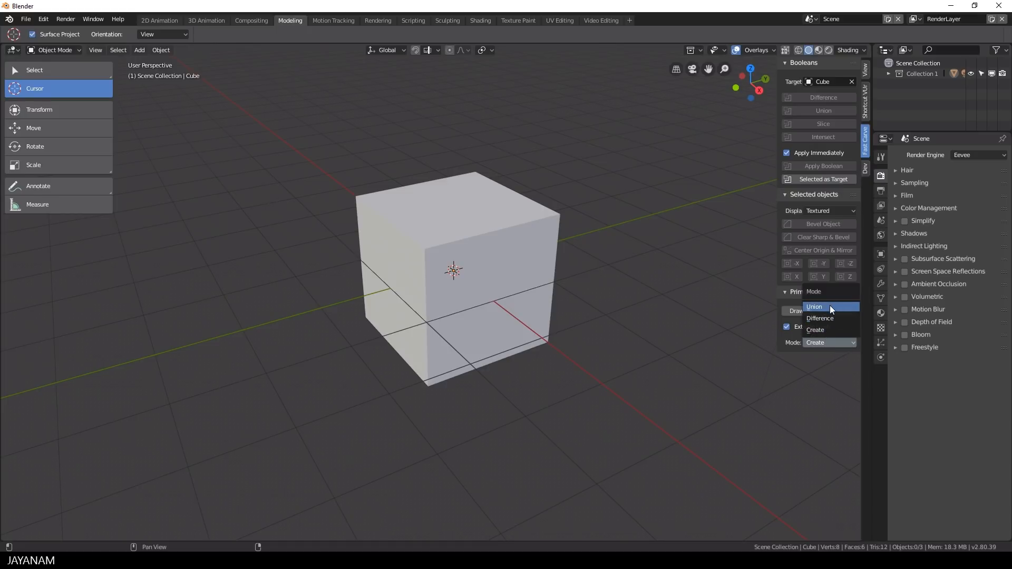
mouse_move(832, 319)
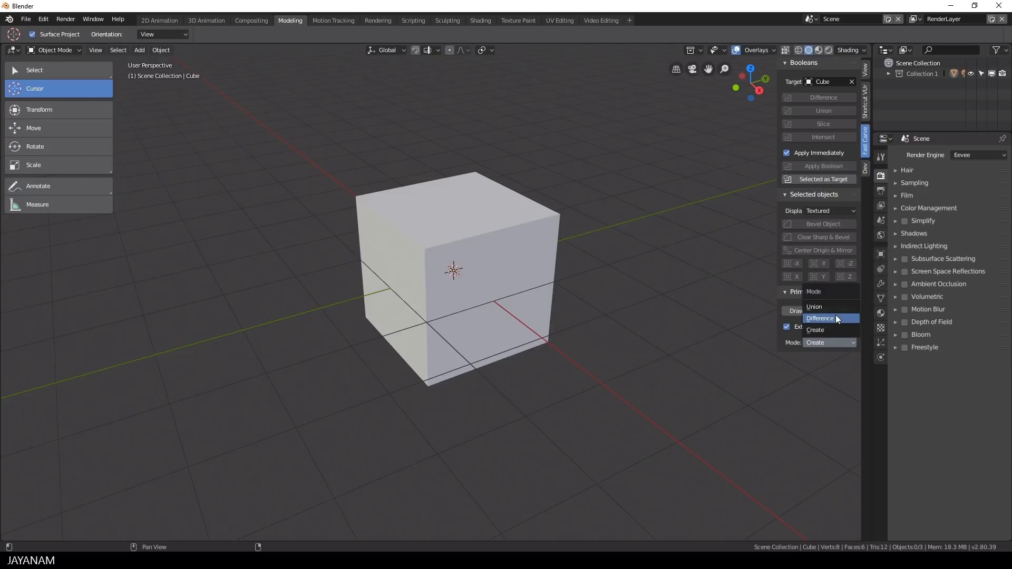
click(819, 318)
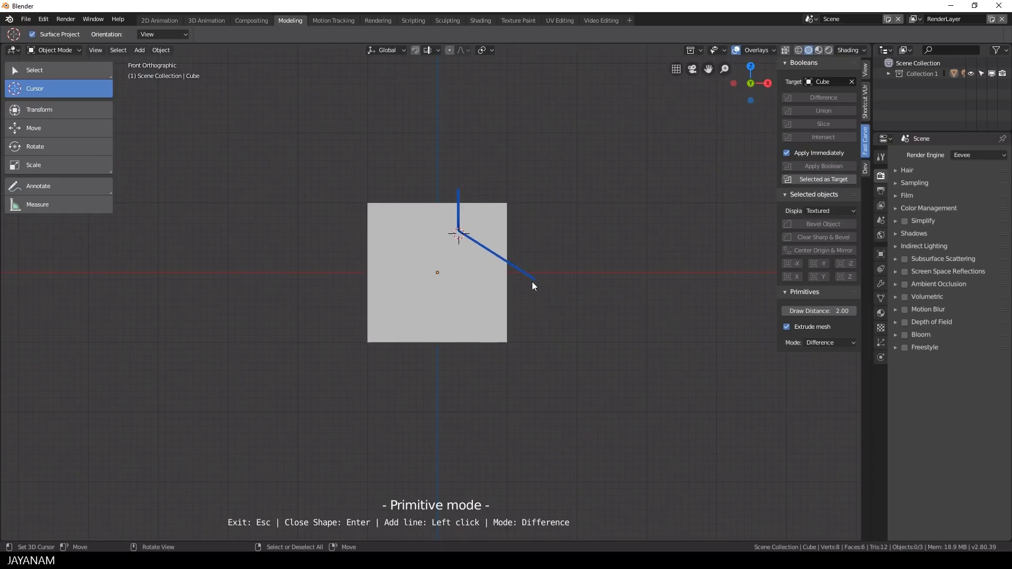
mouse_move(526, 317)
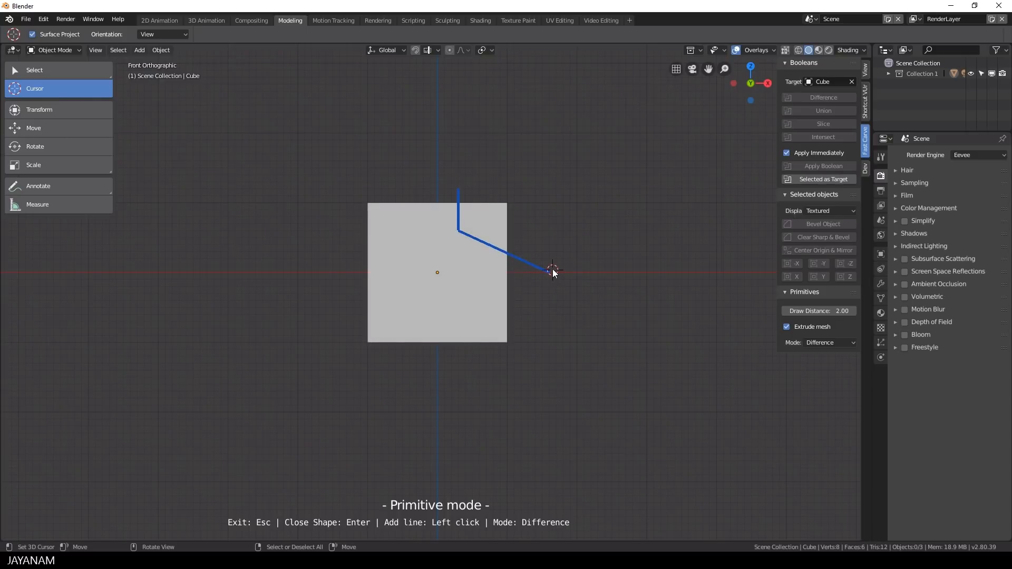
- Draw a polygon over the cube's top-right corner and cut it away as a slanted notch
click(552, 270)
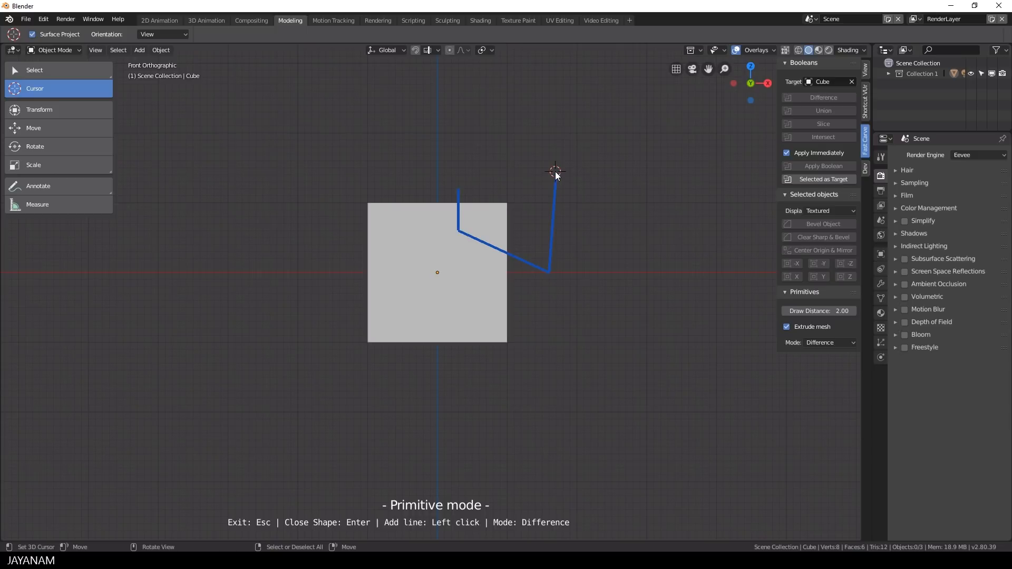
click(556, 168)
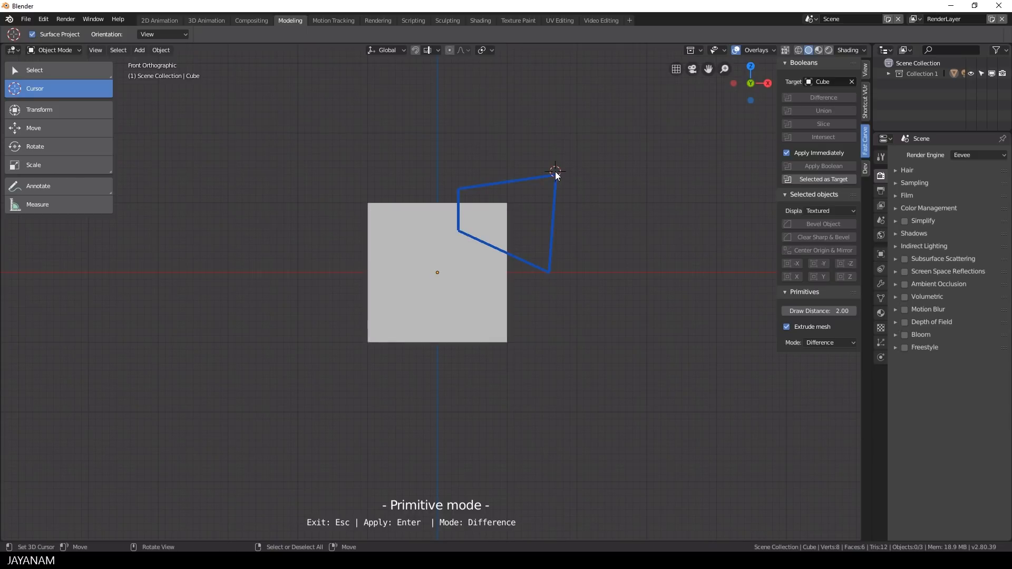
key(Return)
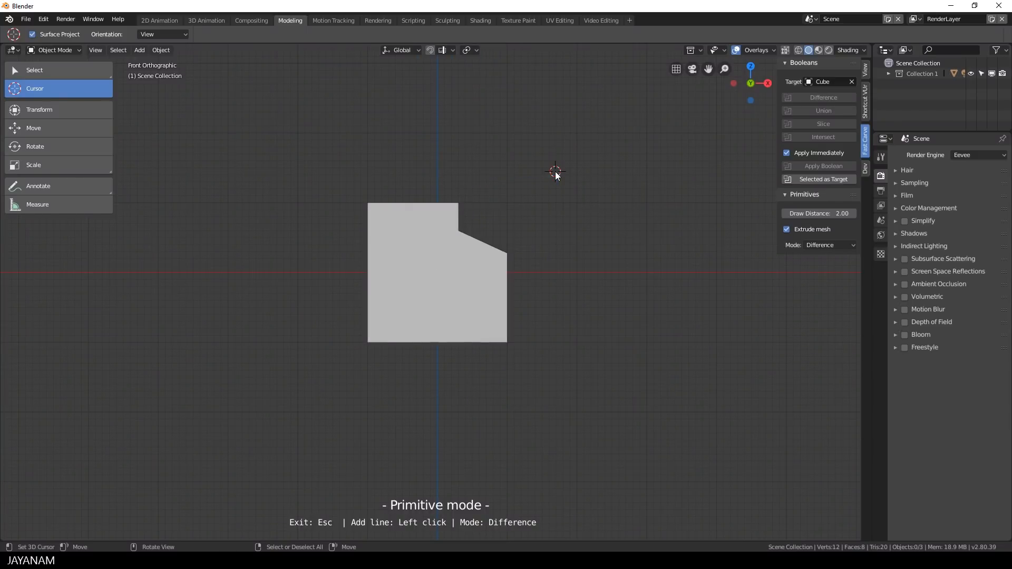
mouse_move(413, 190)
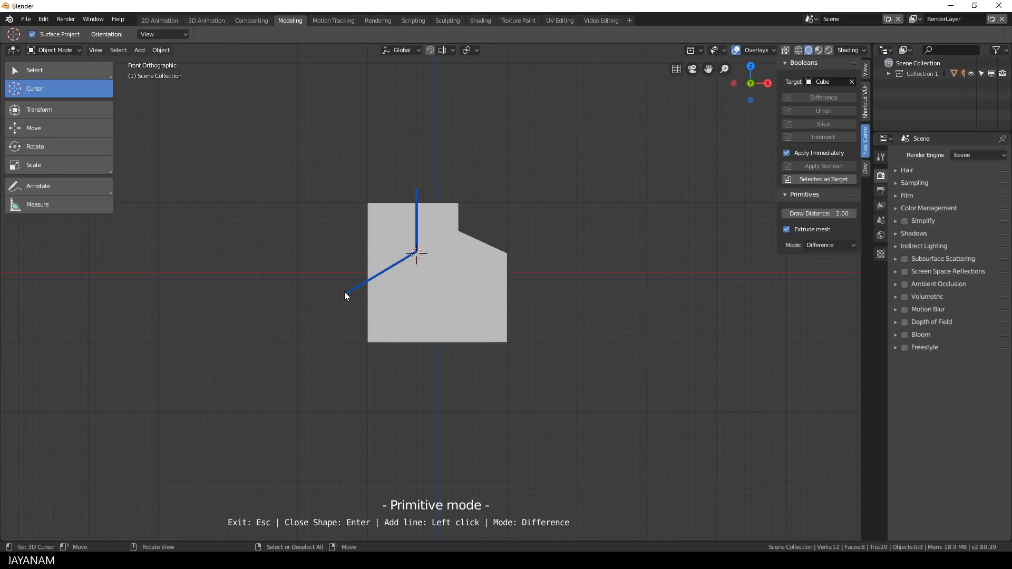
- Cut polygons from the upper-left corner and both bottom corners of the front profile
click(344, 191)
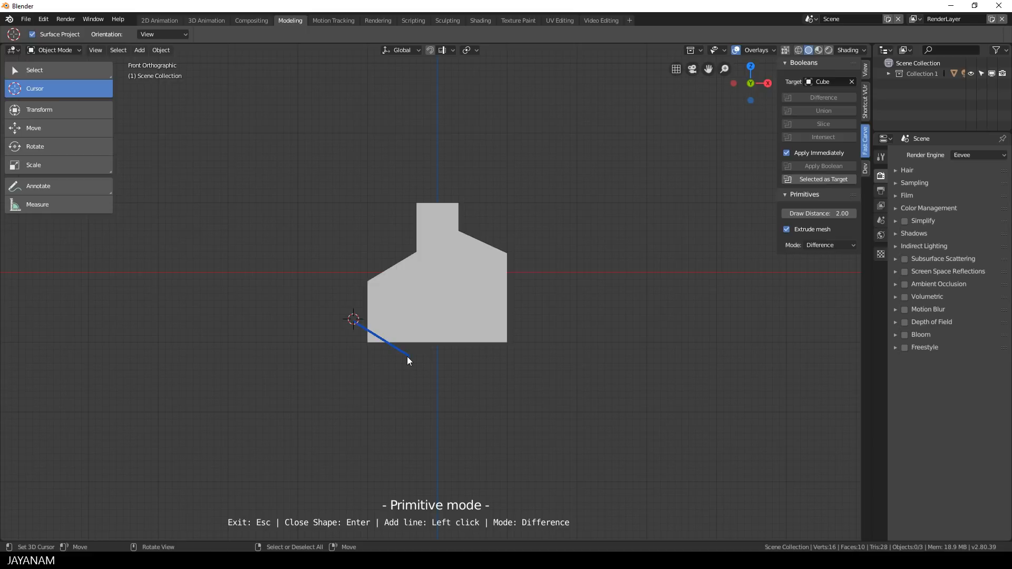
click(338, 338)
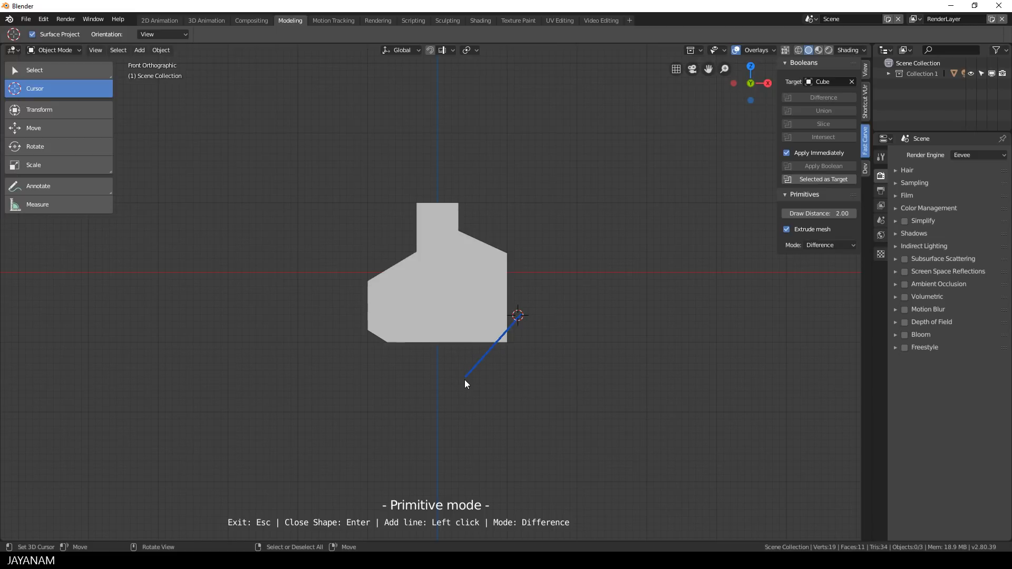
click(465, 377)
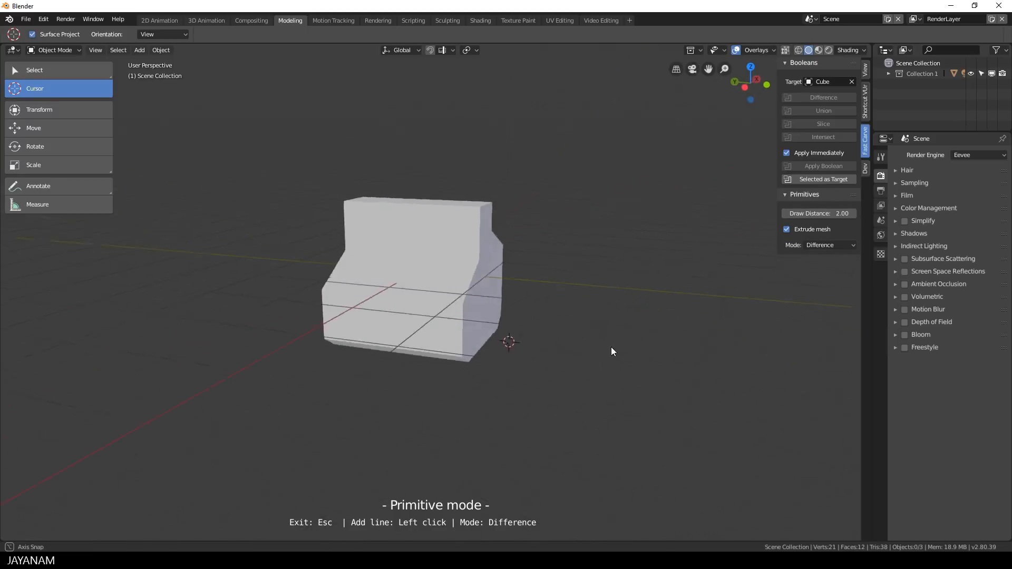
- From the side view, chamfer the top-right and top-left corners of the carved block
key(KP_3)
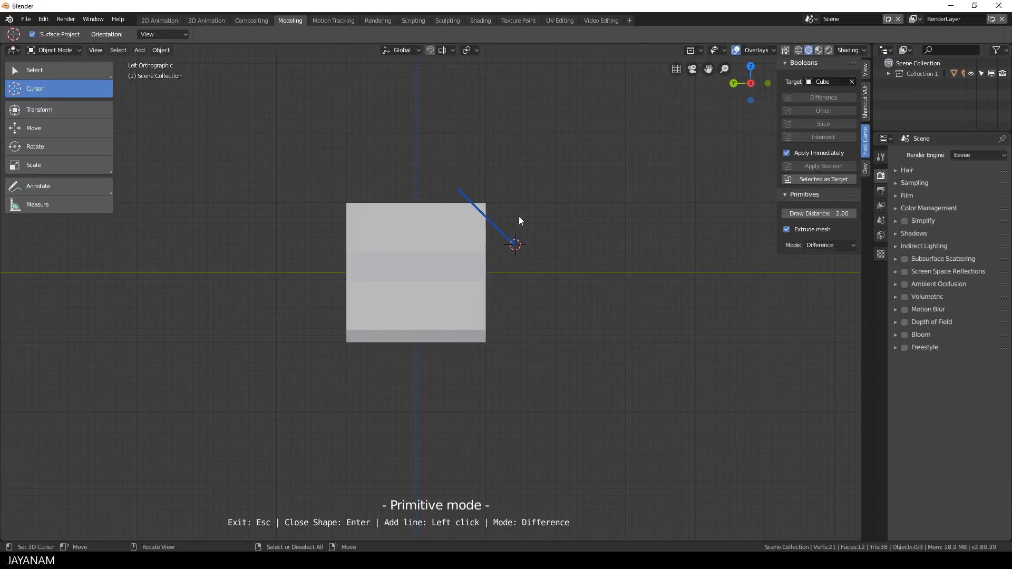
click(515, 244)
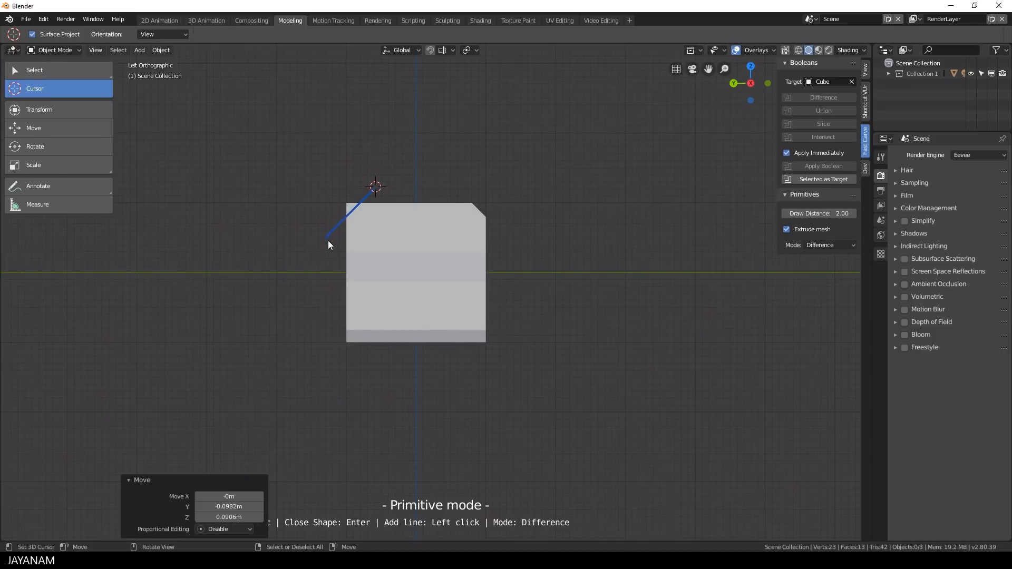
click(329, 244)
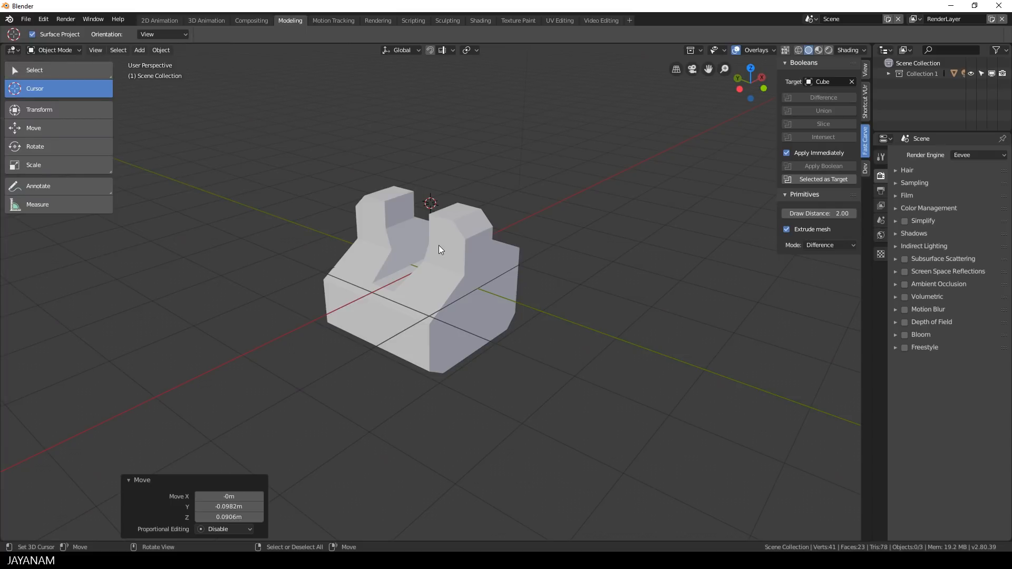
- Leave carving mode and add a bevel to the carved object
key(Tab)
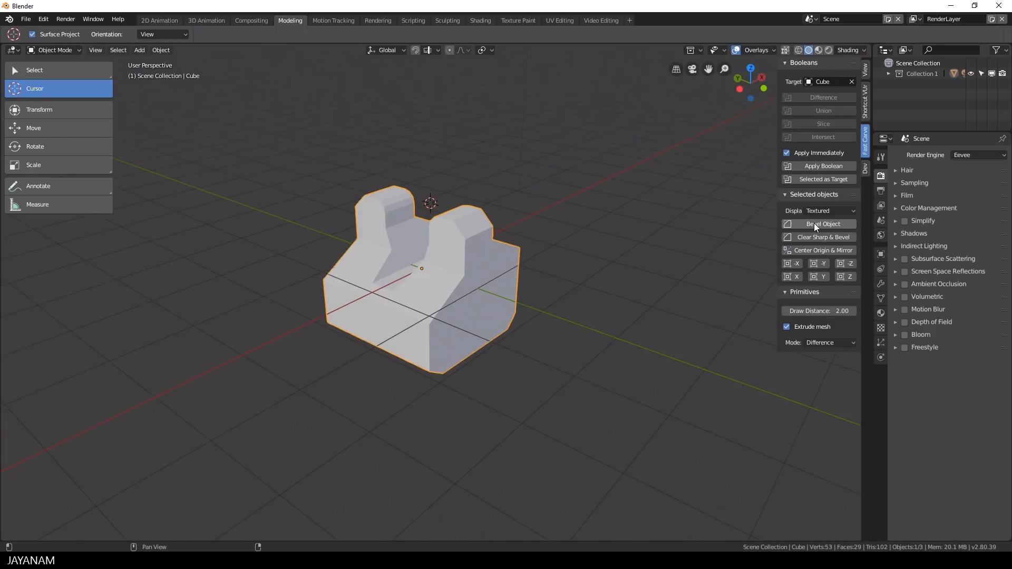
click(822, 223)
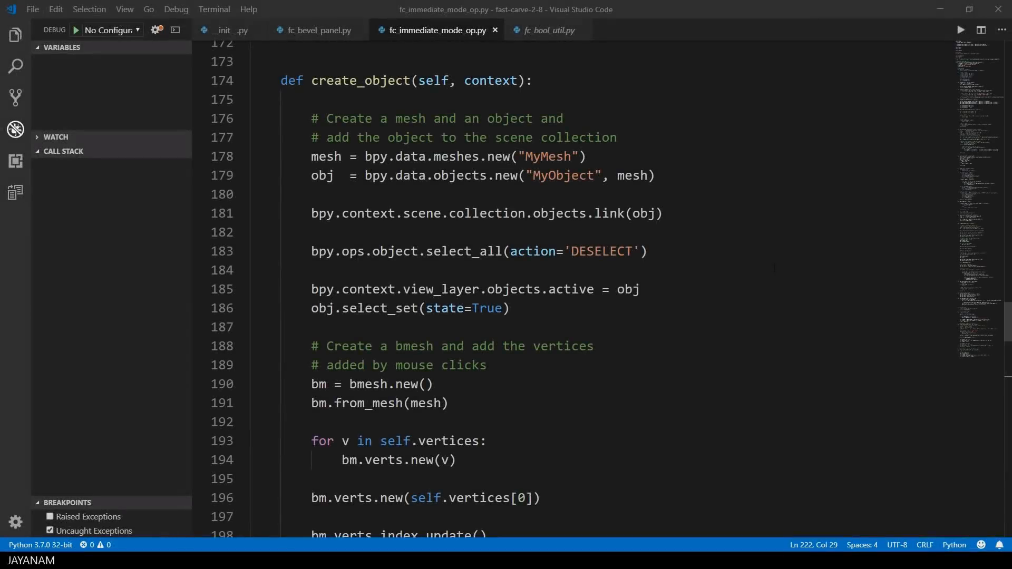
- Review create_object and the bool_mode 'Create' condition in fc_immediate_mode_op.py
double_click(358, 80)
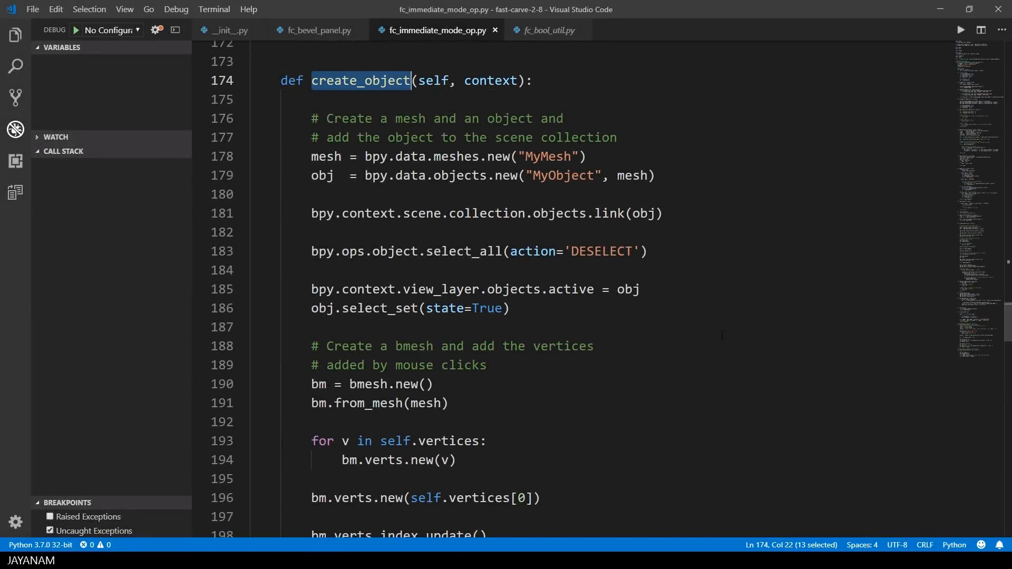
scroll(down, 3)
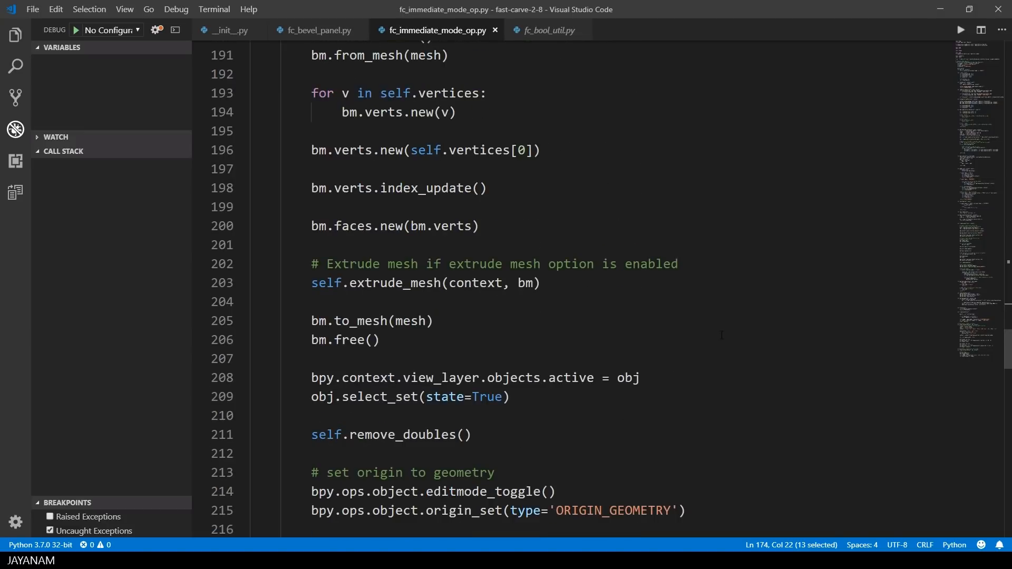
scroll(down, 3)
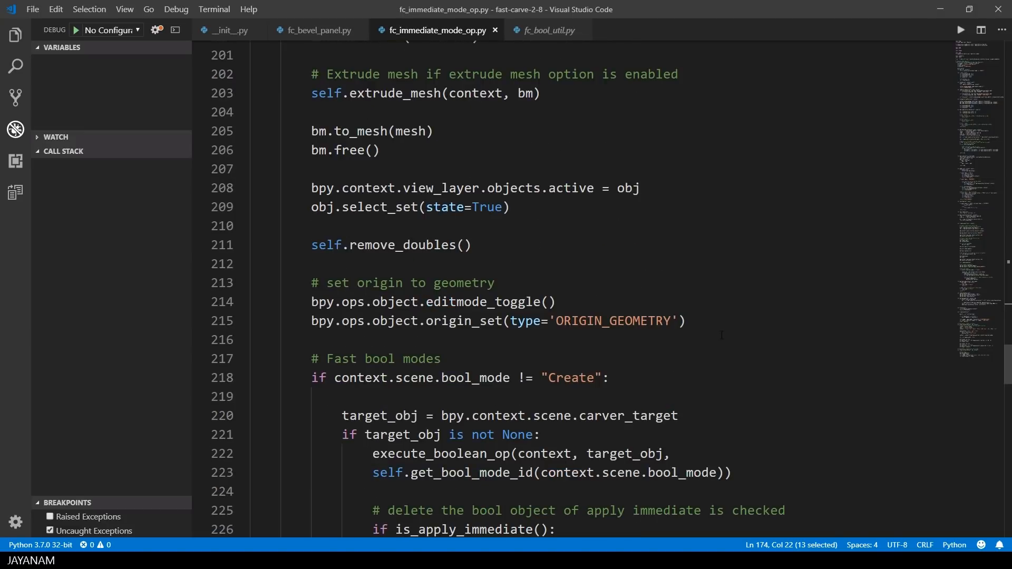
double_click(476, 345)
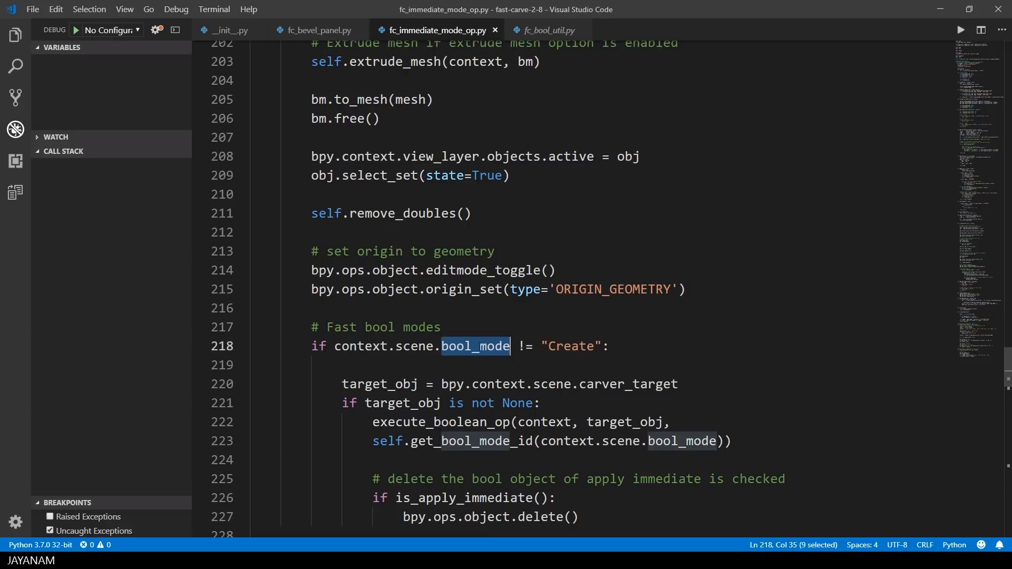
double_click(570, 346)
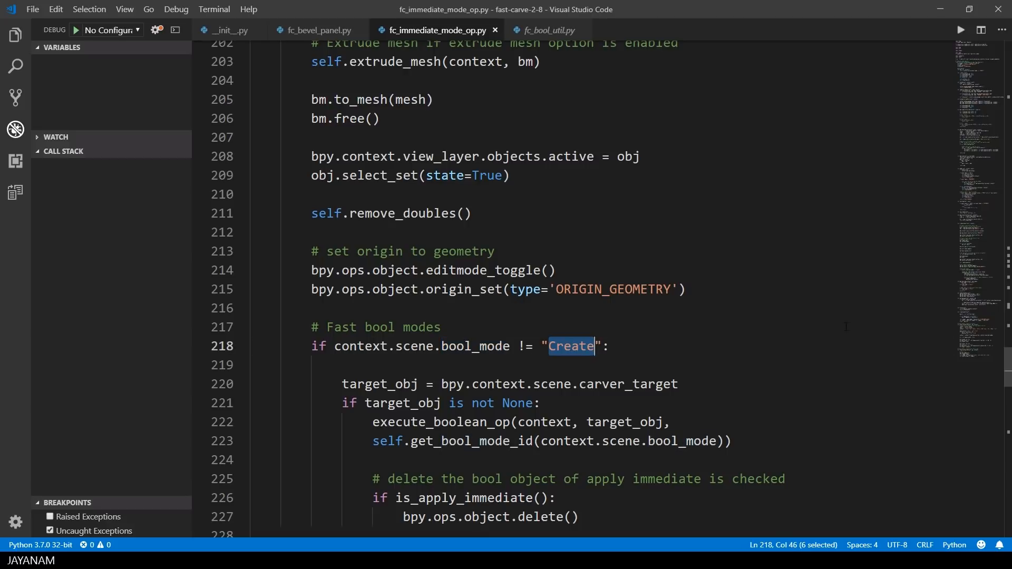
- Trace carver_target and execute_boolean_op, then jump to the is_apply_immediate definition
scroll(down, 3)
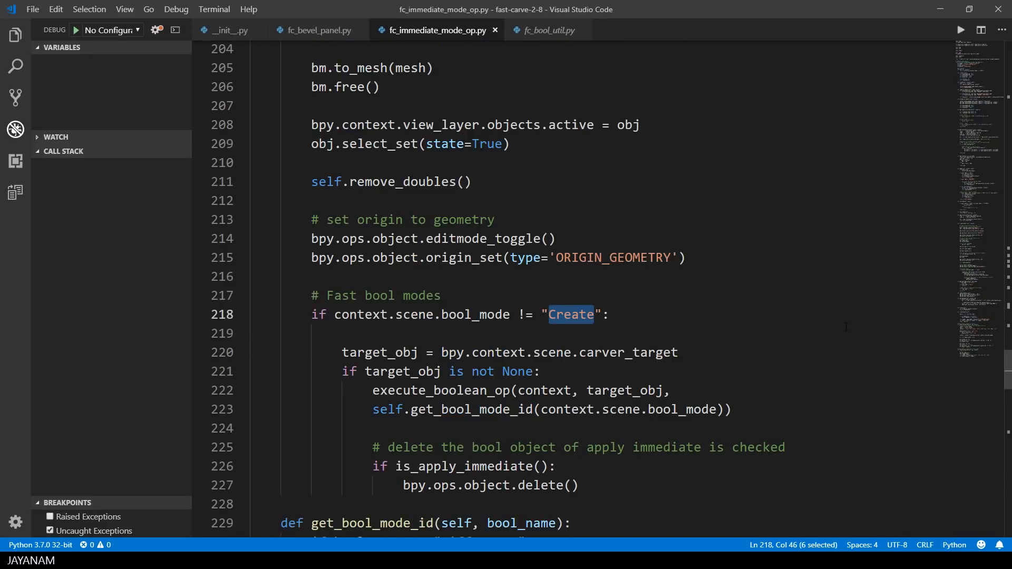
double_click(628, 320)
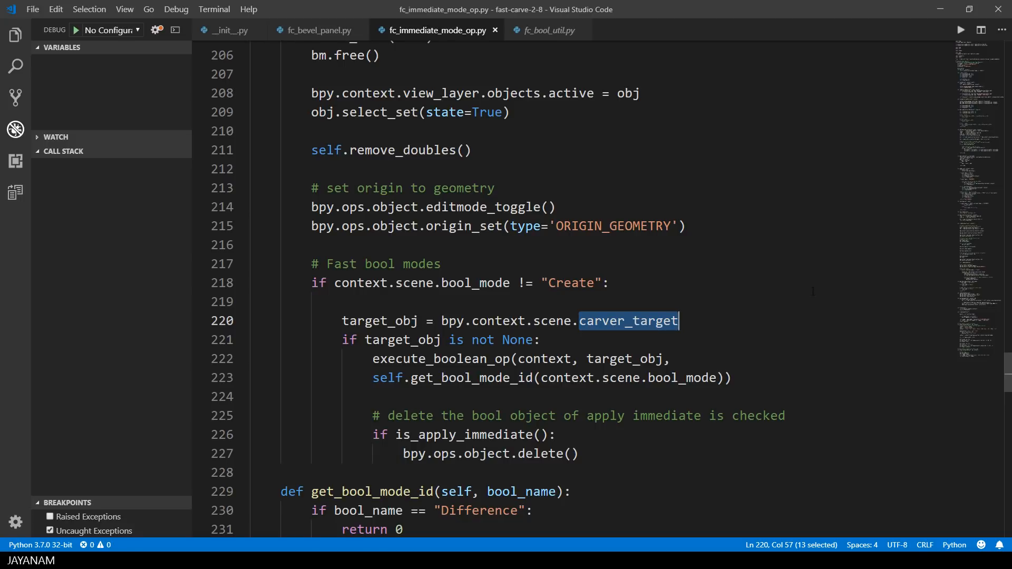
click(481, 377)
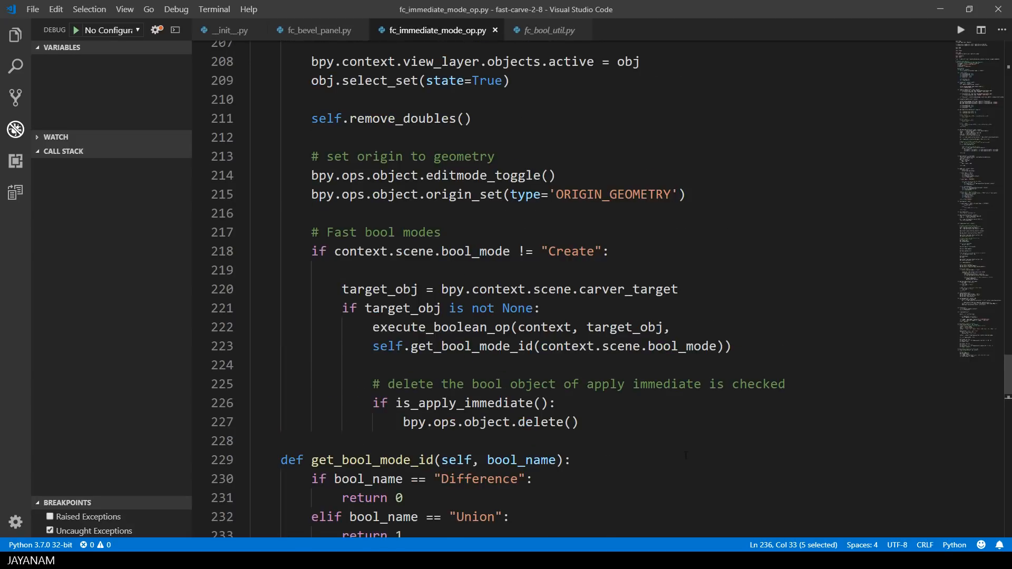
double_click(441, 327)
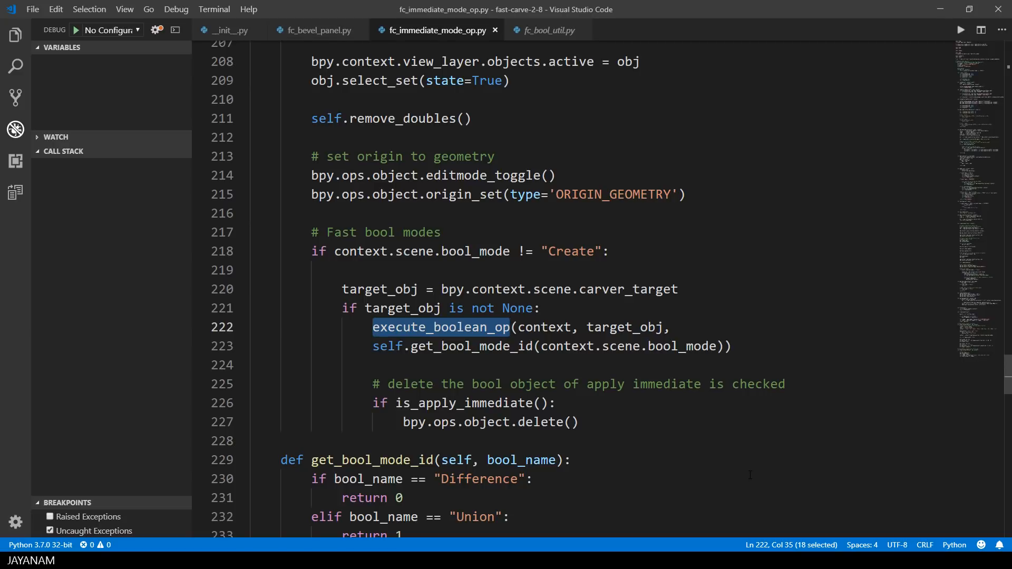
double_click(464, 403)
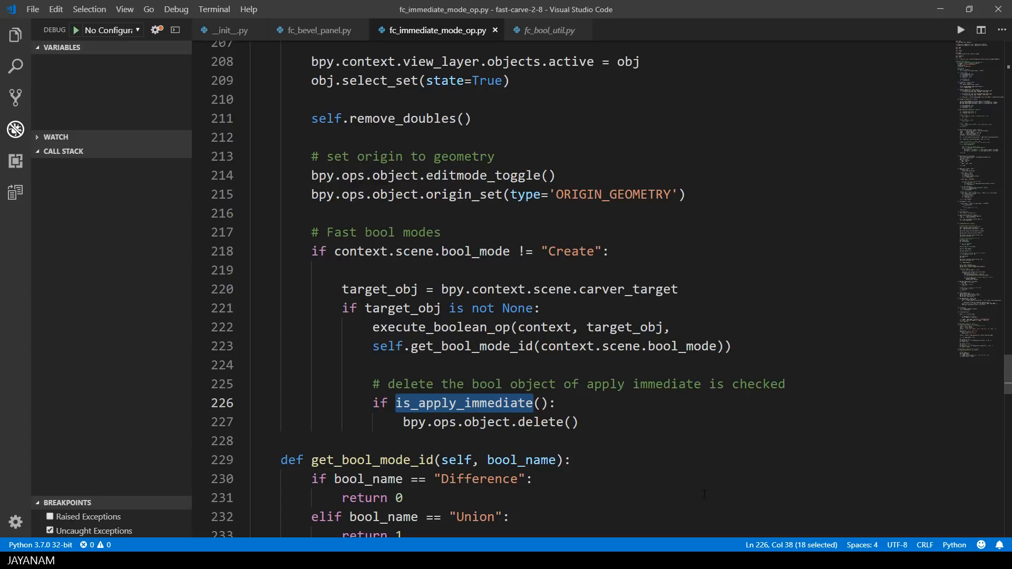
click(549, 29)
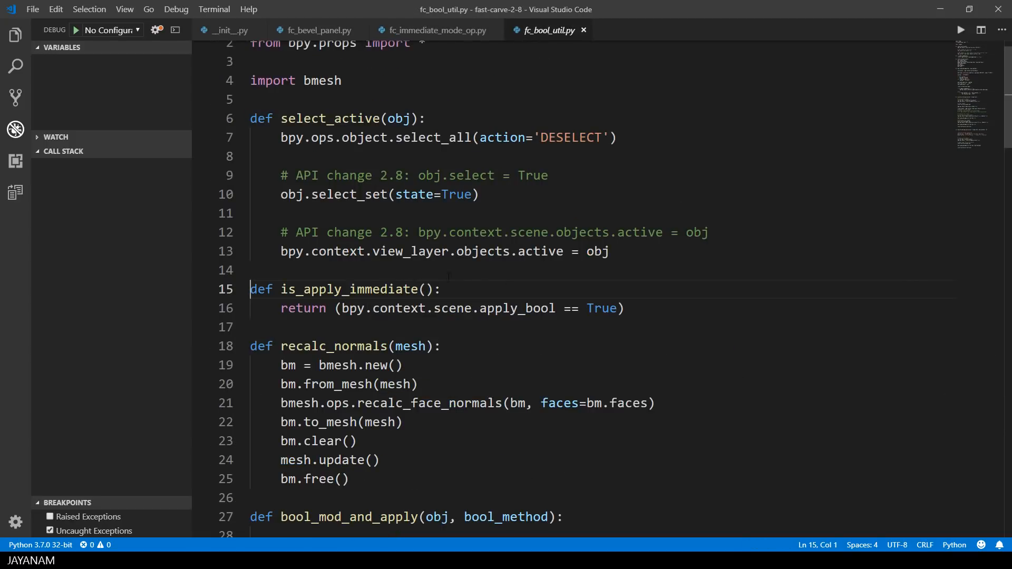
- Inspect the apply_bool == True check and the delete call, then go to execute_boolean_op in fc_bool_util.py
double_click(517, 308)
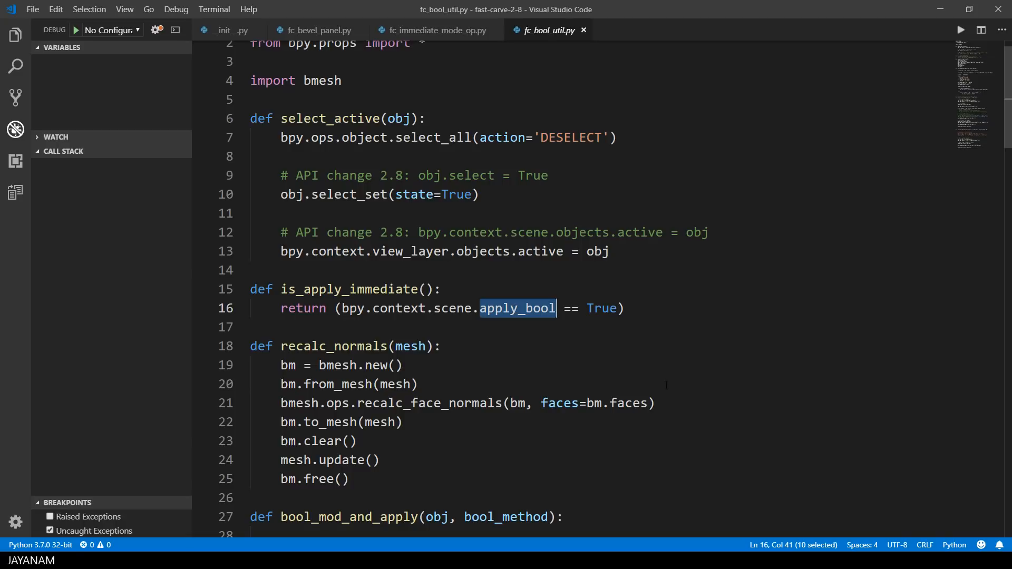
double_click(602, 308)
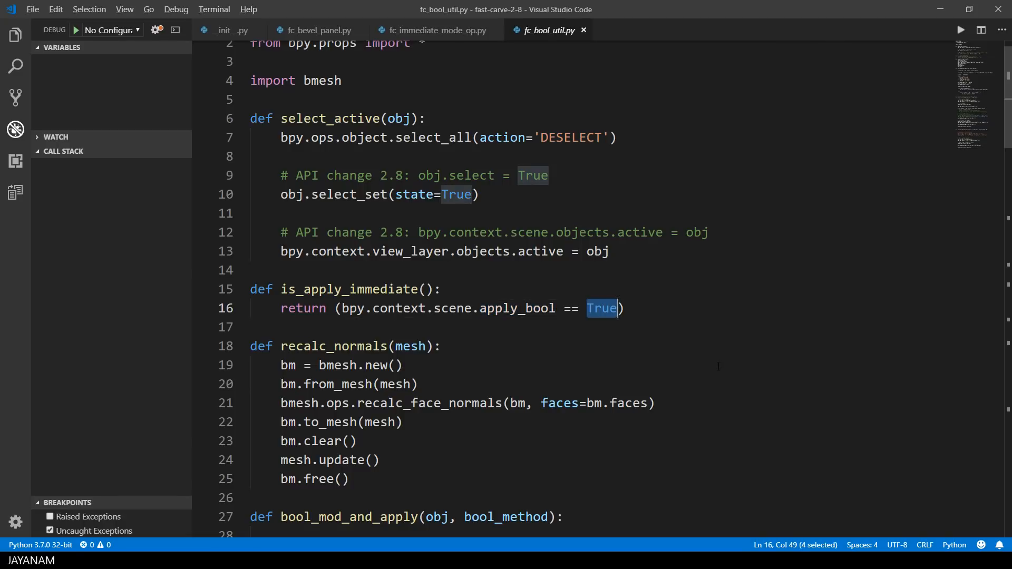
click(431, 30)
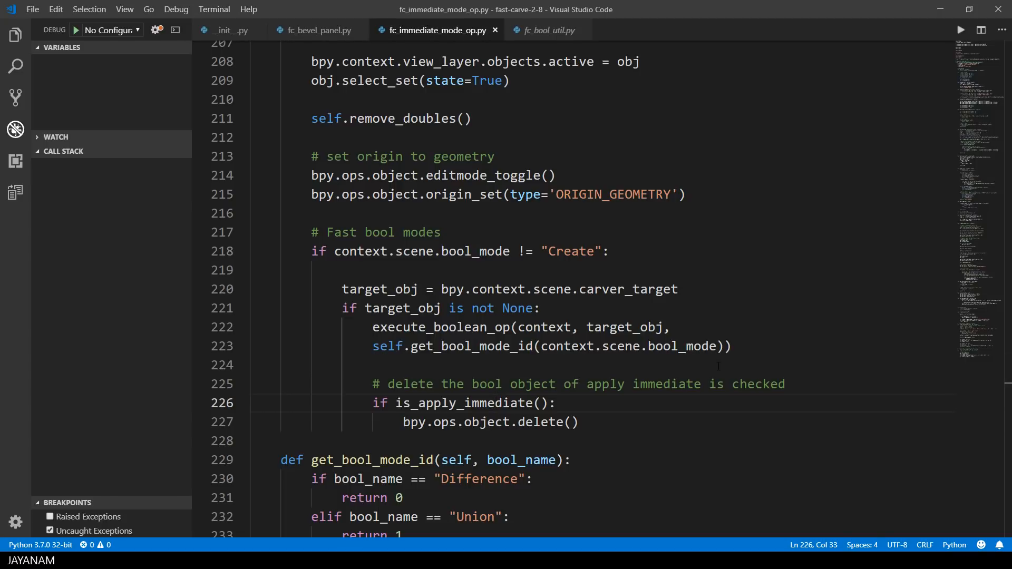
double_click(540, 422)
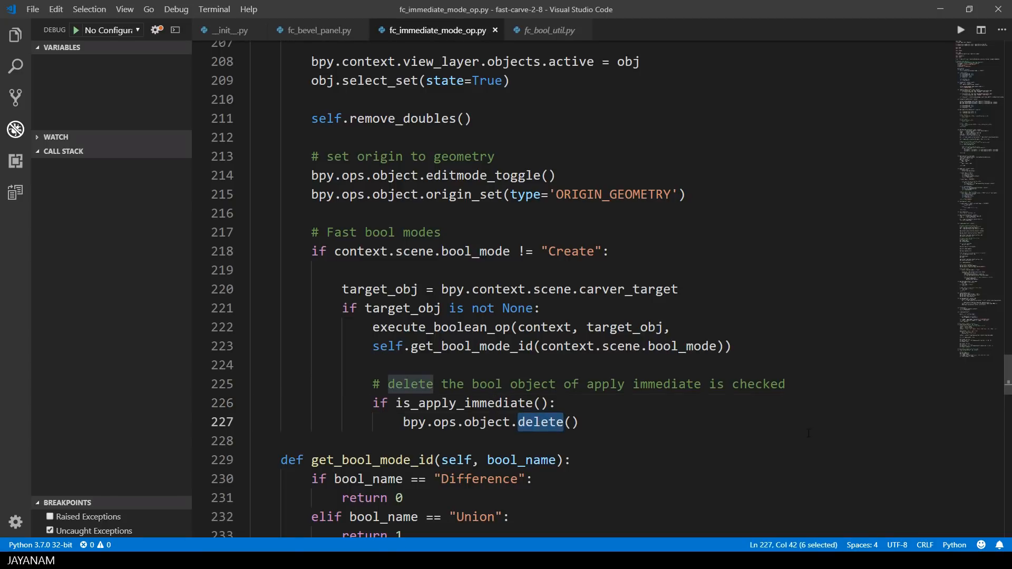
click(548, 30)
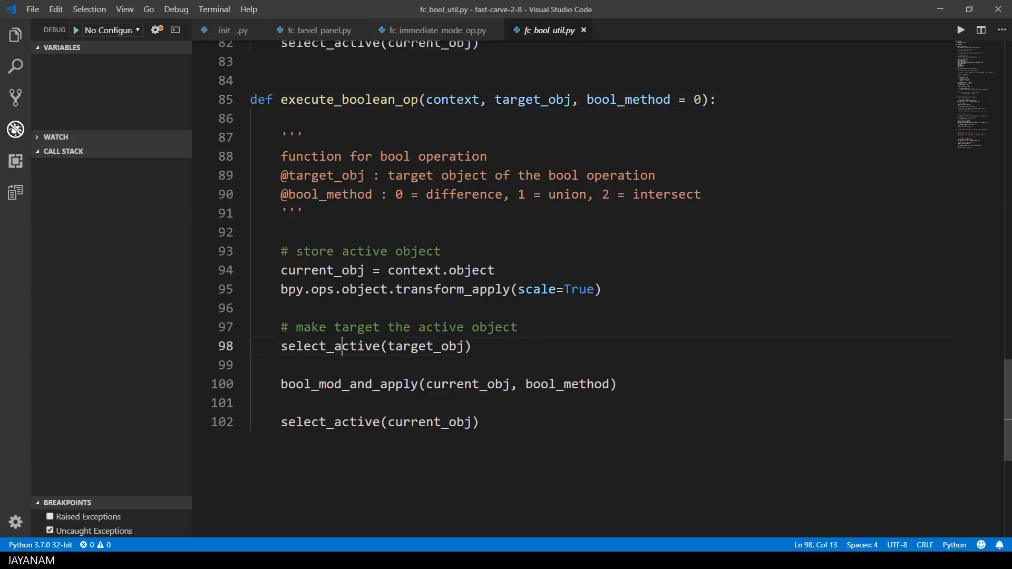
- Inspect select_active on target_obj and go to the bool_mod_and_apply definition
double_click(330, 346)
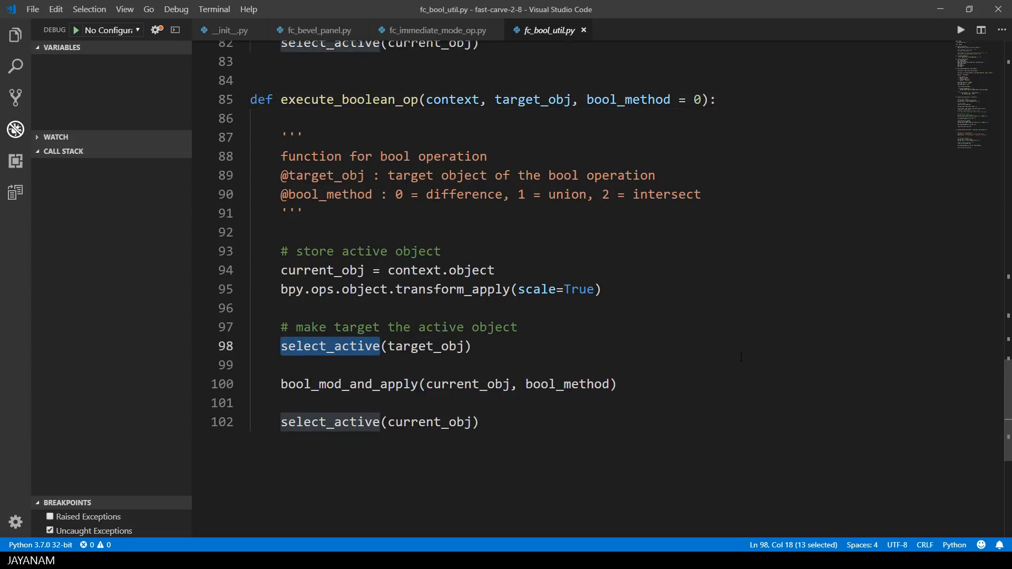
click(426, 346)
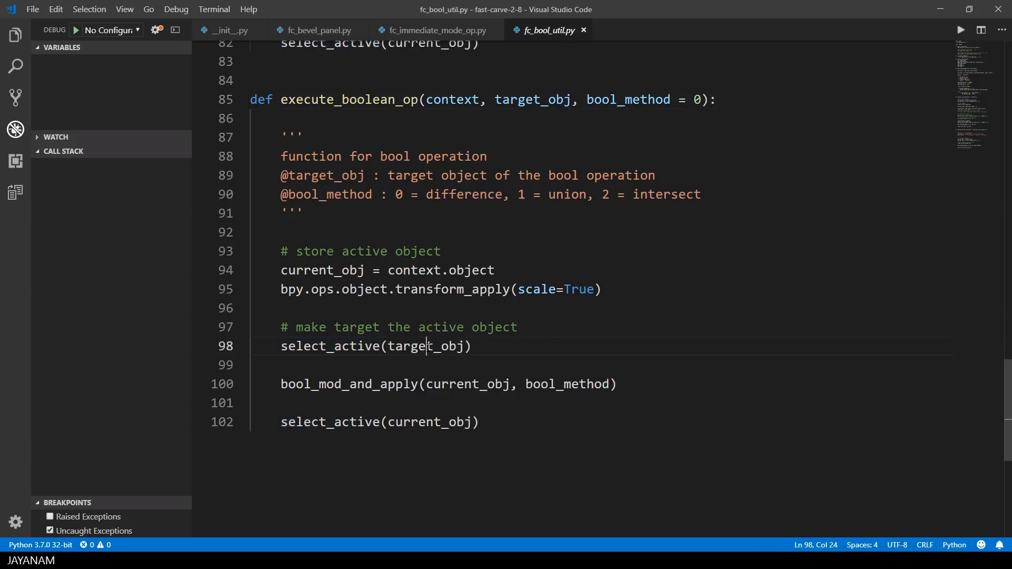
double_click(426, 346)
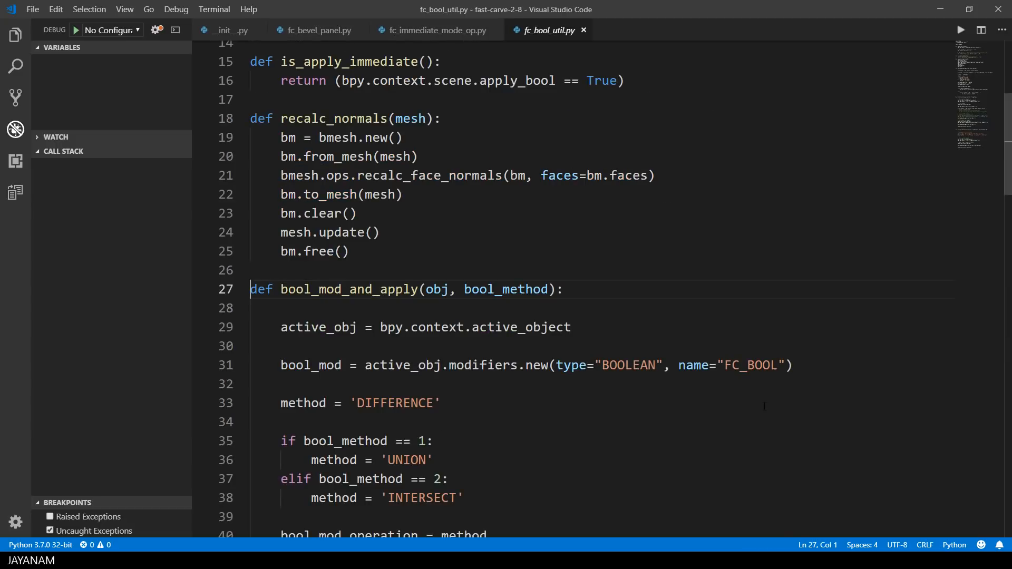
double_click(628, 365)
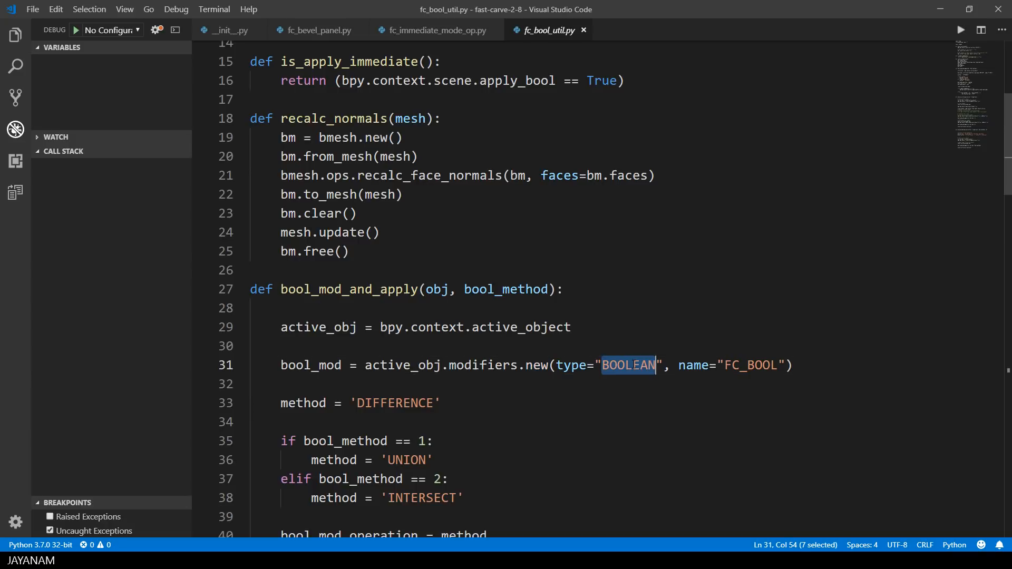
double_click(751, 365)
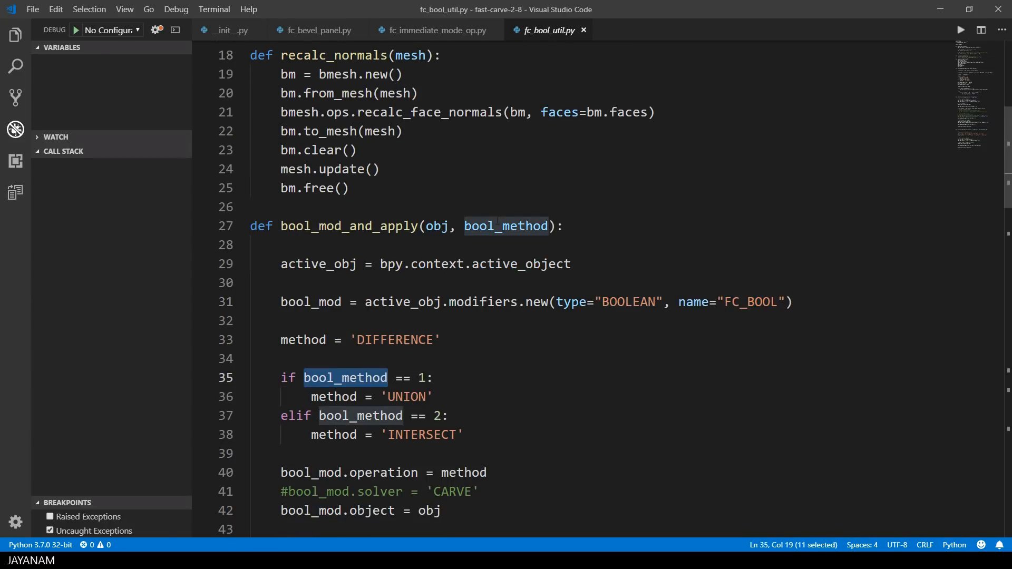
scroll(down, 3)
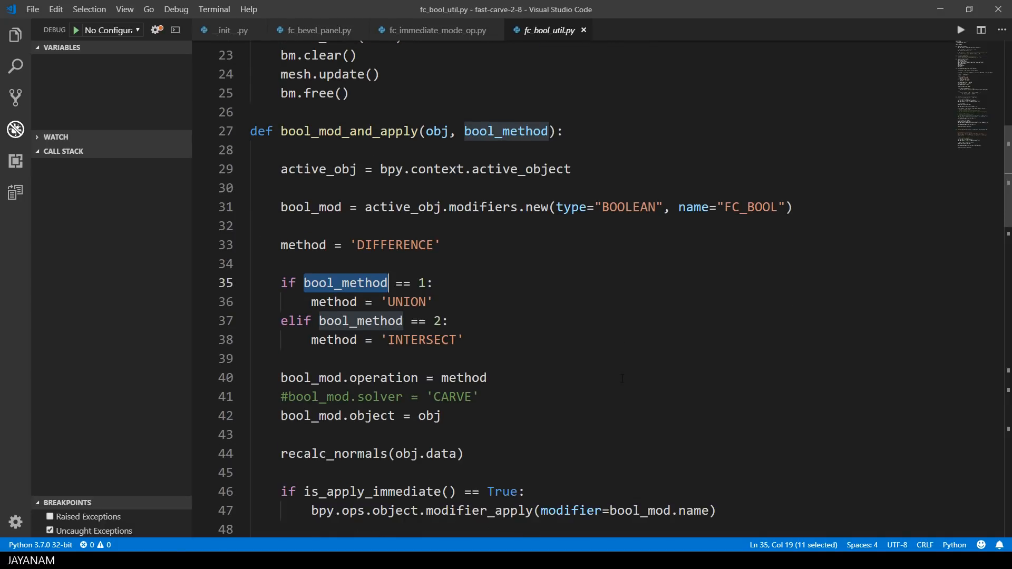
mouse_move(565, 399)
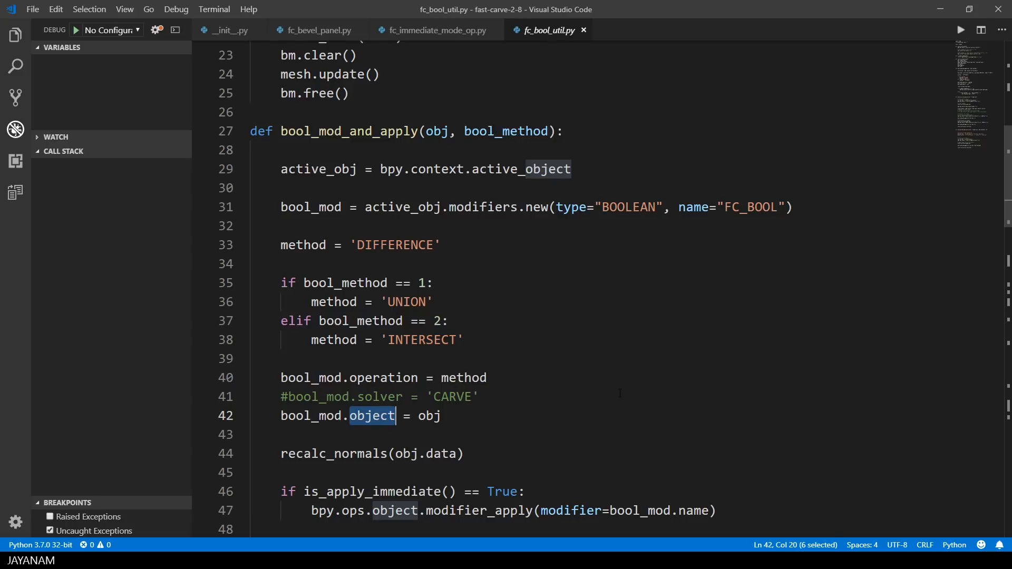
scroll(down, 3)
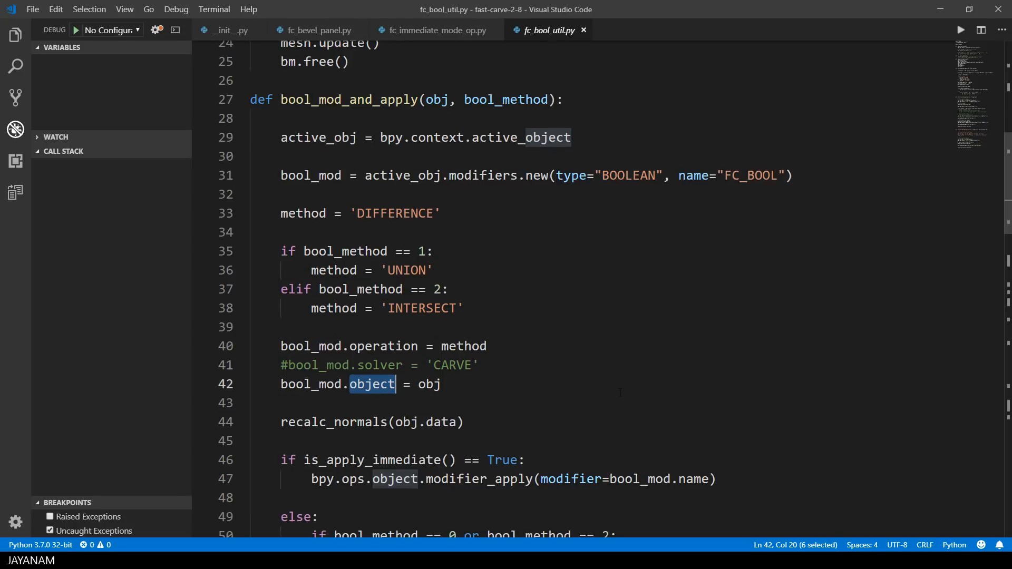
scroll(down, 3)
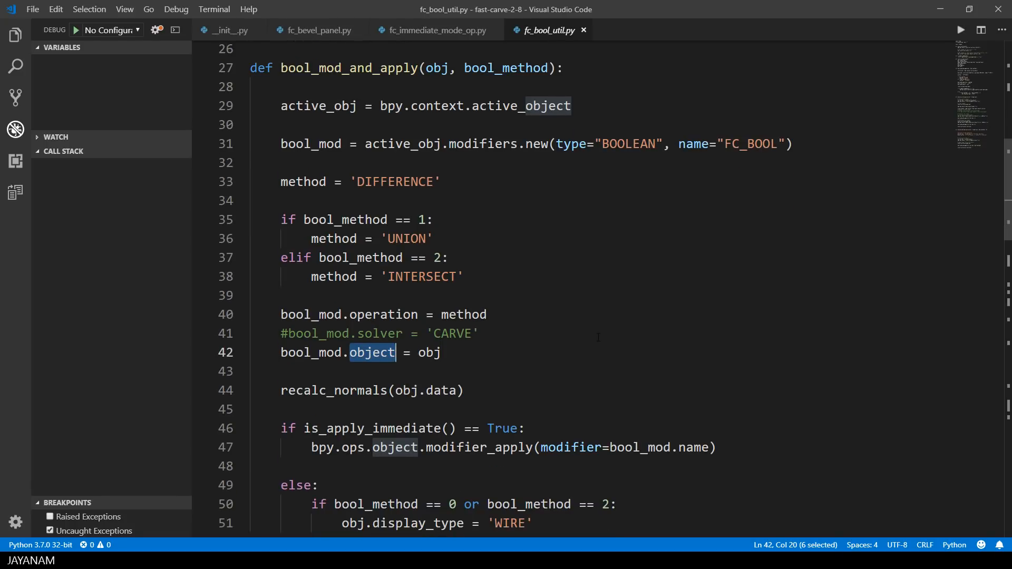
double_click(332, 358)
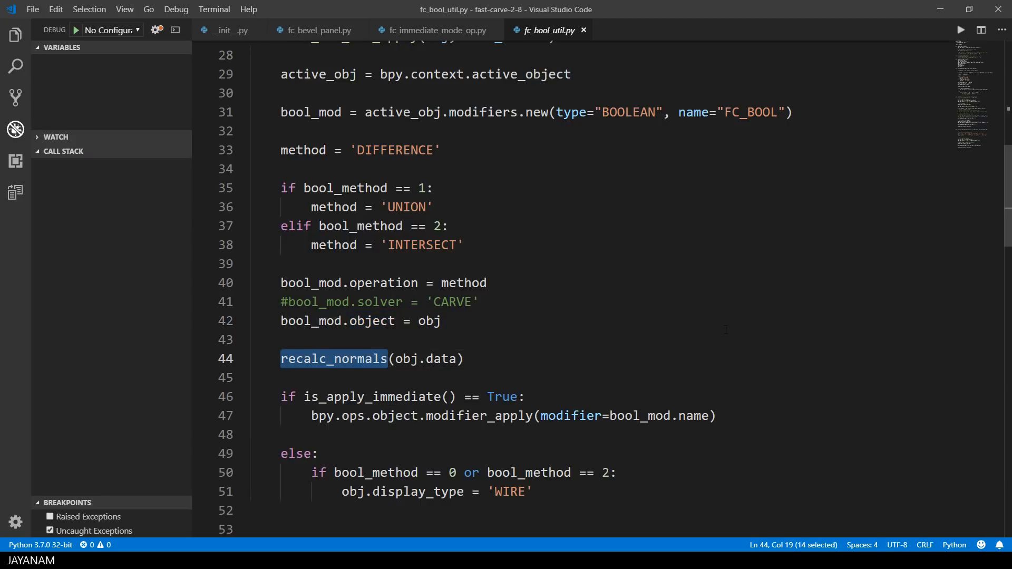
scroll(down, 3)
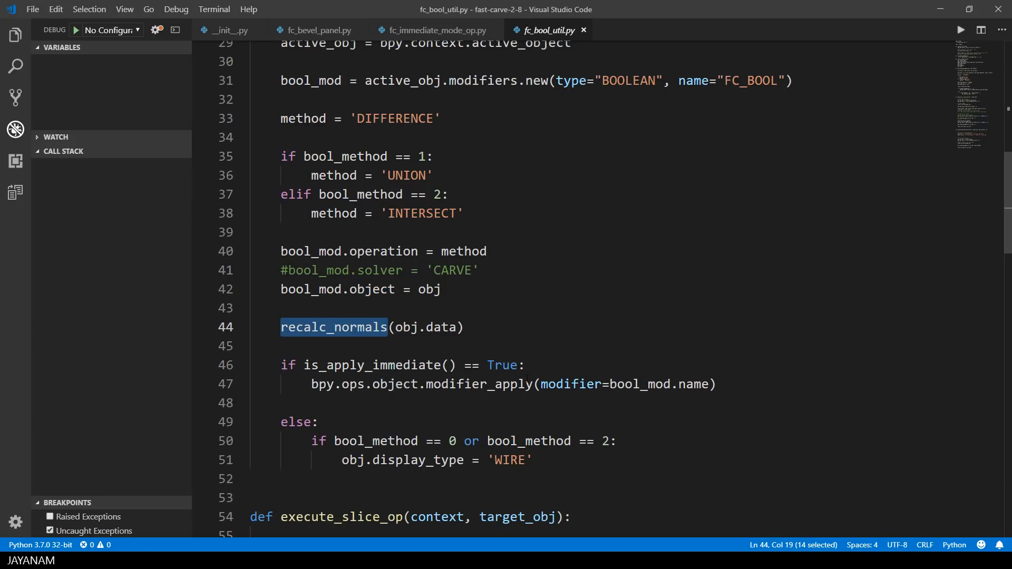
double_click(479, 384)
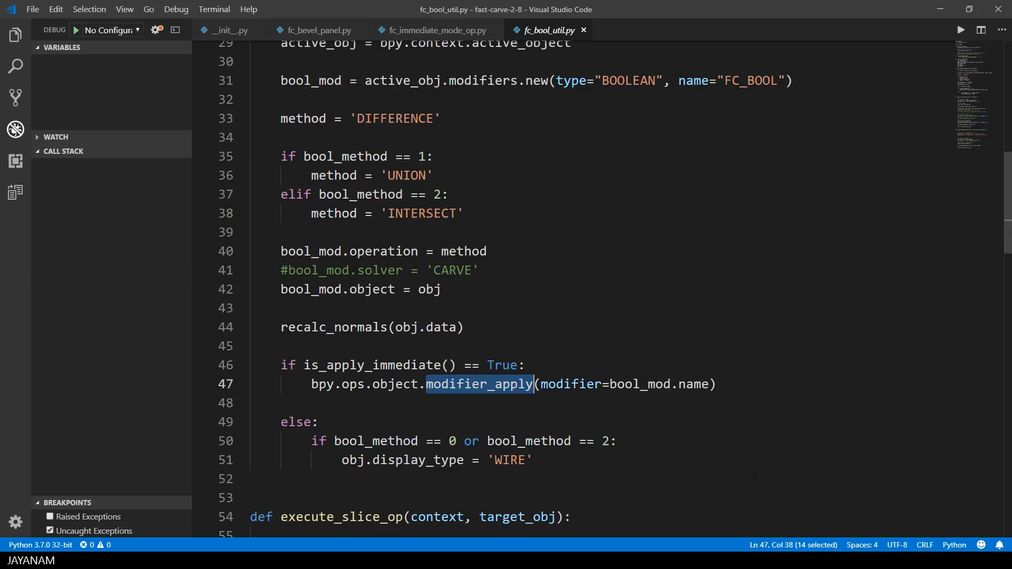
scroll(down, 3)
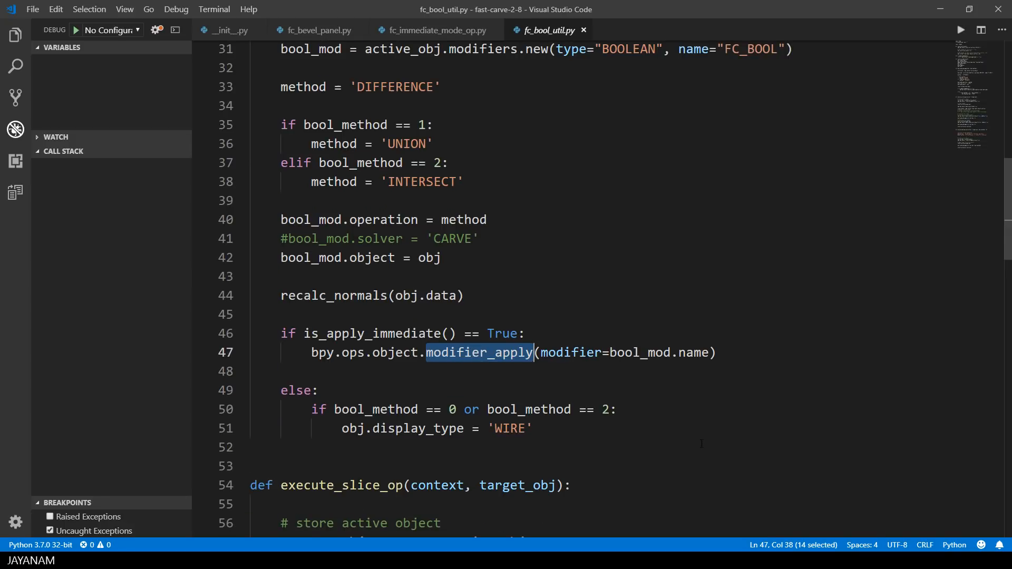
double_click(417, 428)
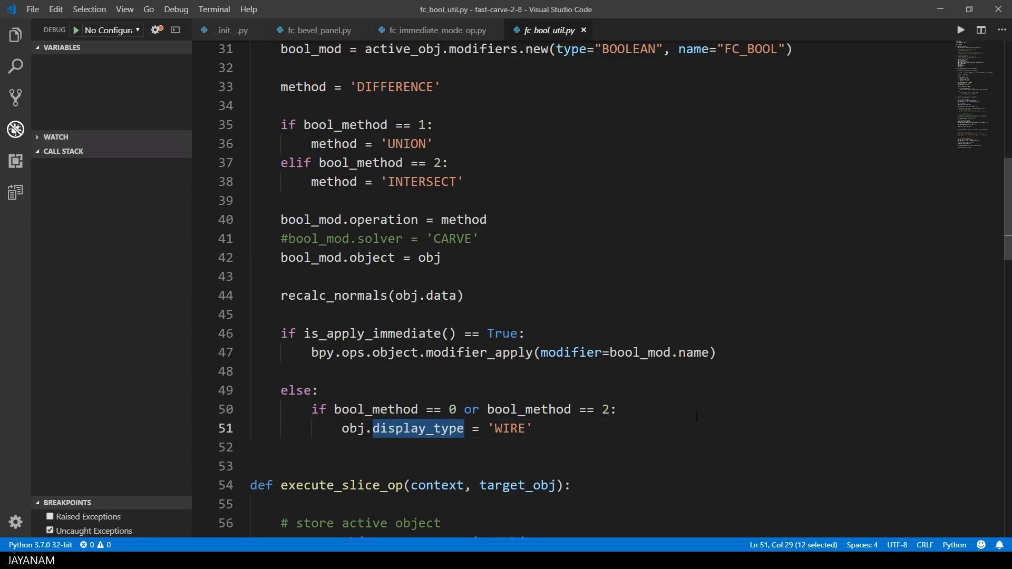